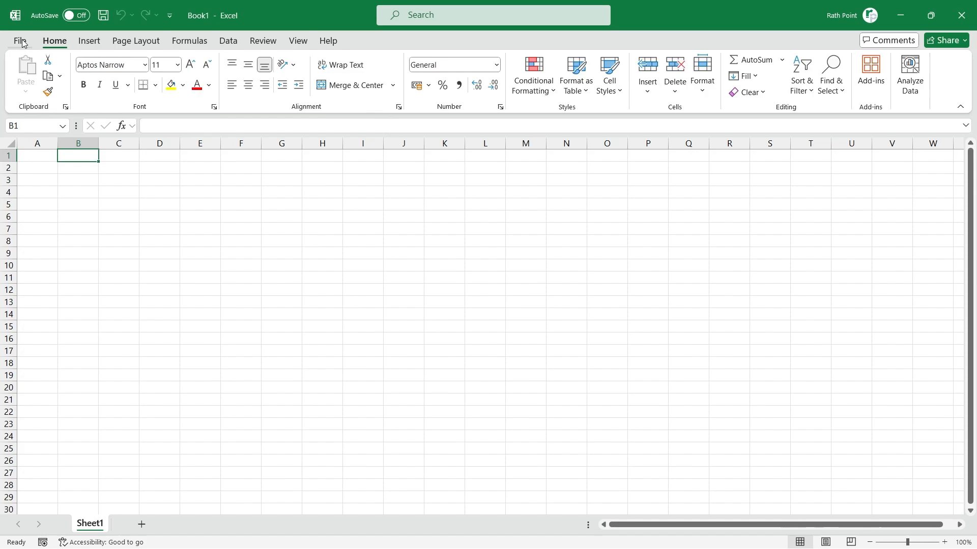
Step: Open Excel Tutorial.xlsx from the Documents\Excel folder in place of Book1
click(22, 41)
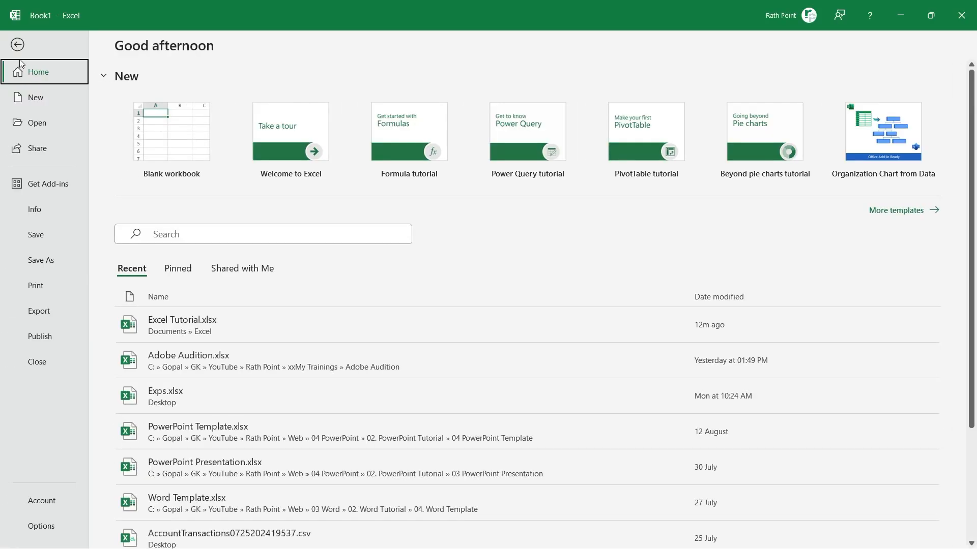
click(36, 122)
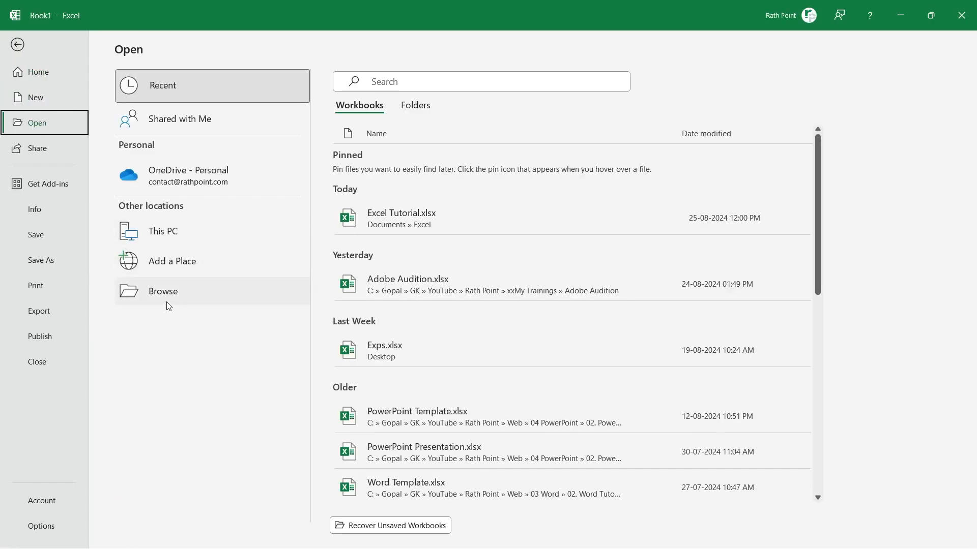
click(163, 291)
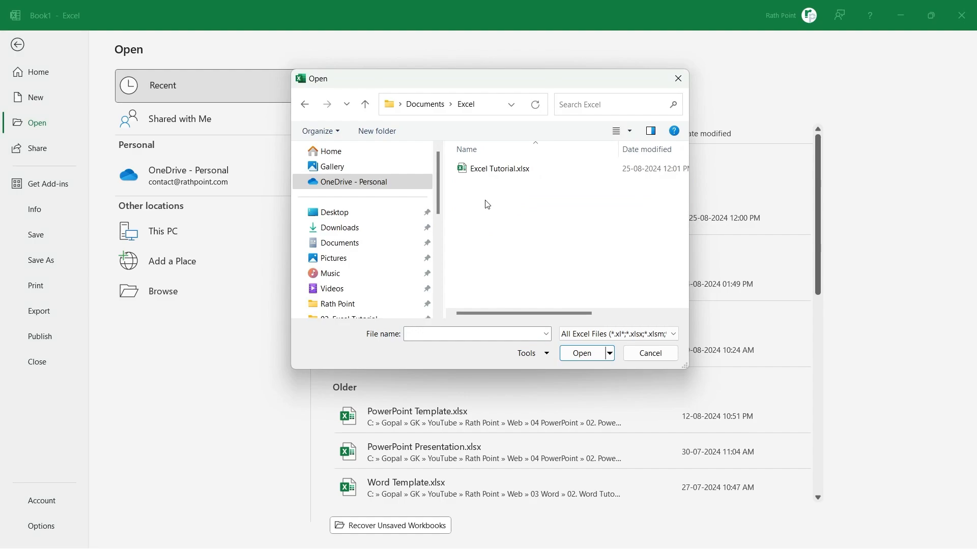
click(648, 353)
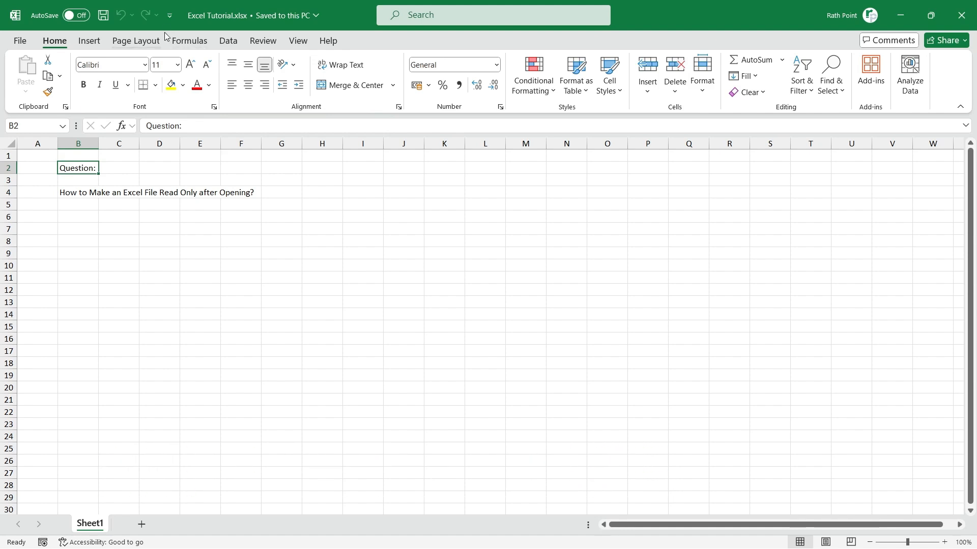
Step: Open More Commands from the Customize Quick Access Toolbar dropdown
click(170, 15)
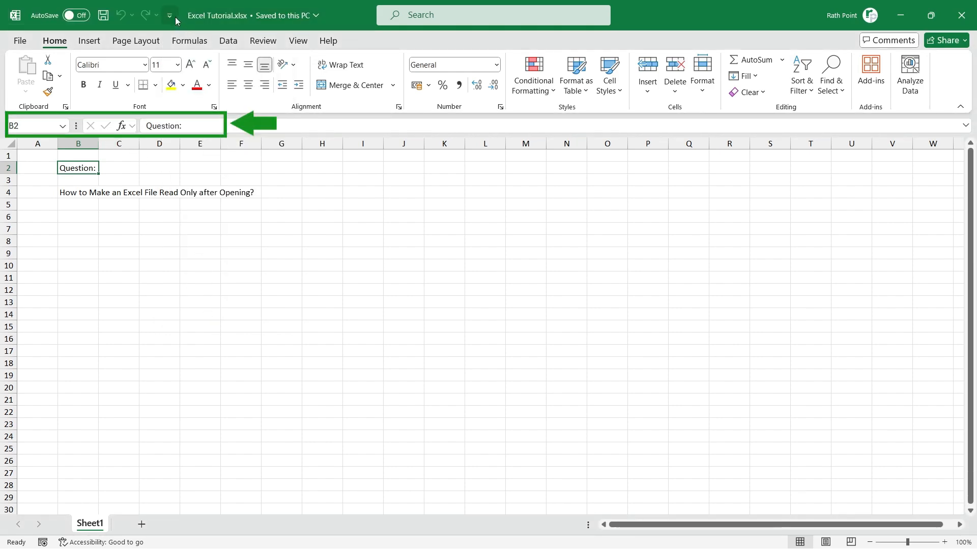
click(169, 15)
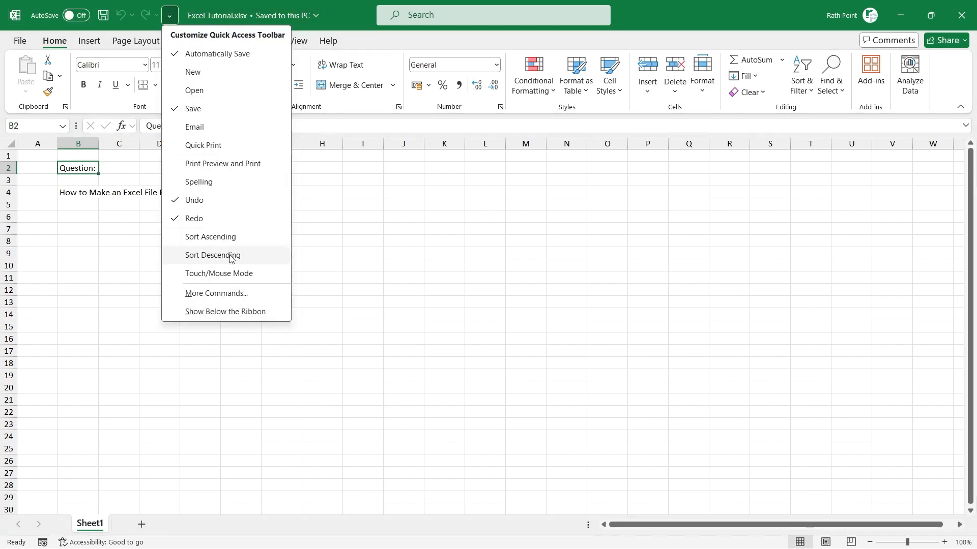
click(216, 294)
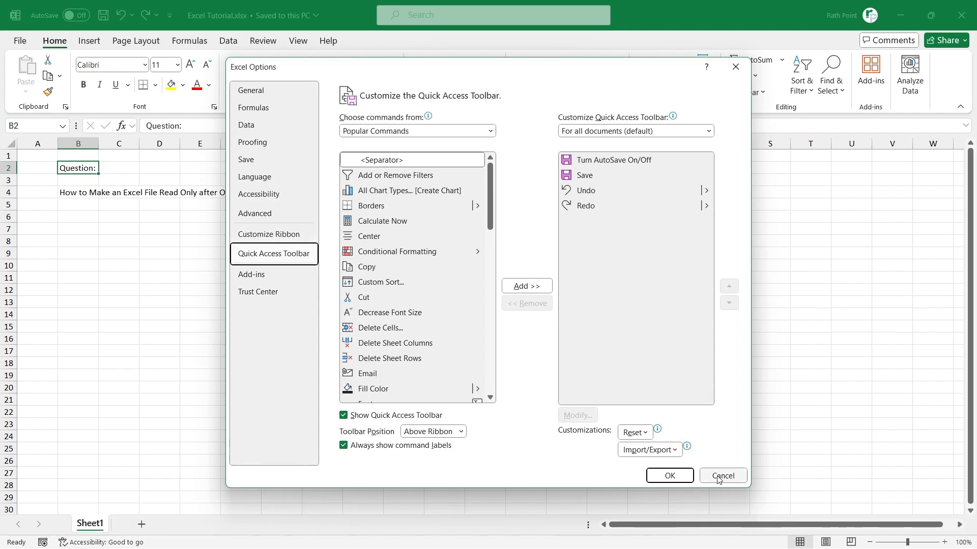
Step: Add the Toggle Read Only command to the Quick Access Toolbar and confirm with OK
click(721, 475)
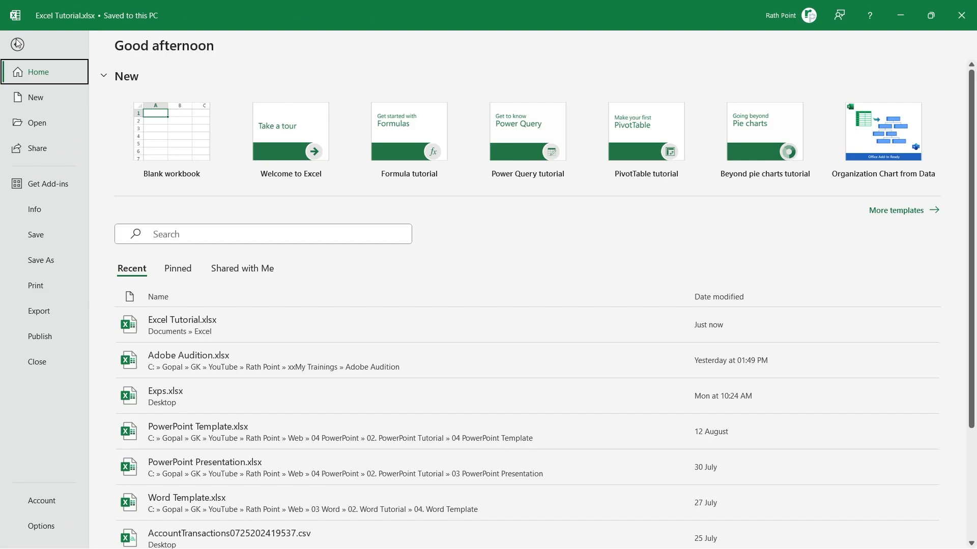
click(41, 525)
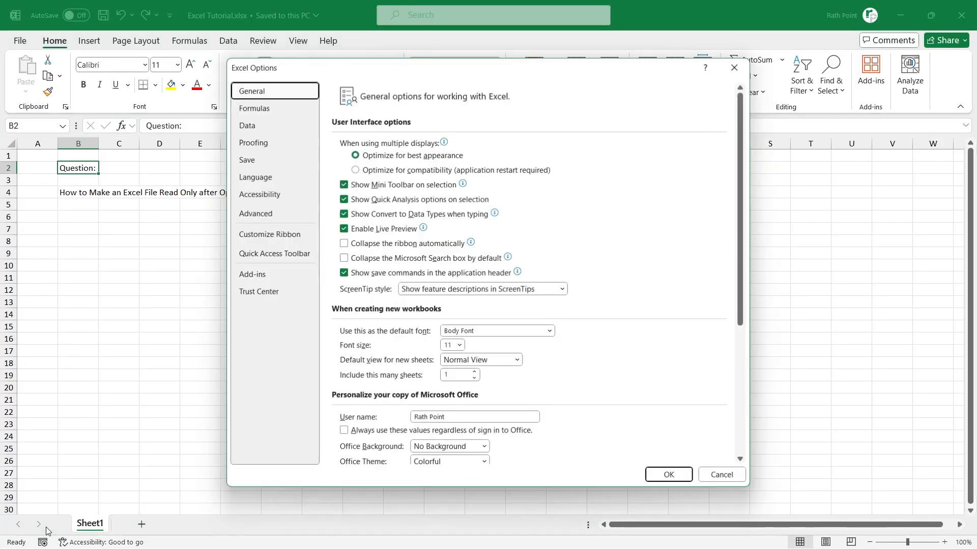
click(275, 254)
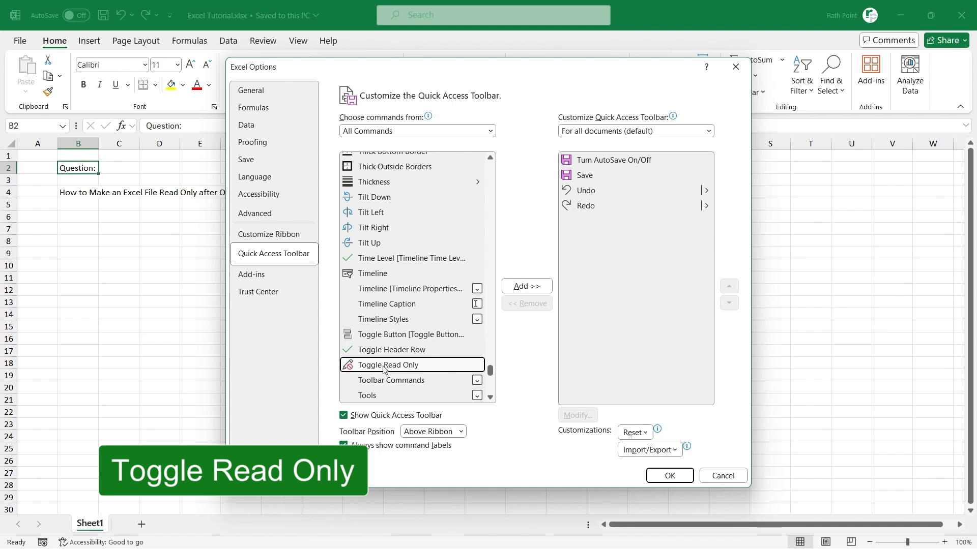
click(526, 285)
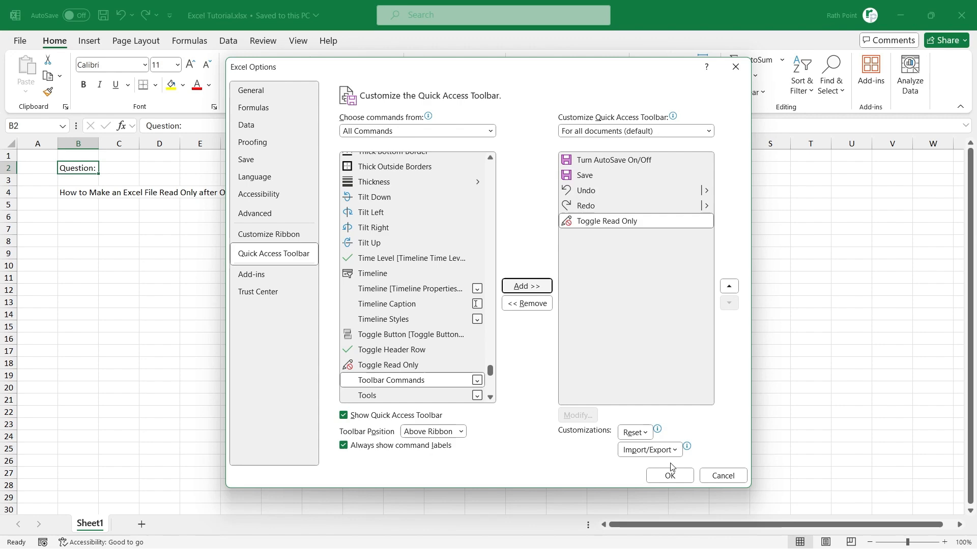
click(669, 475)
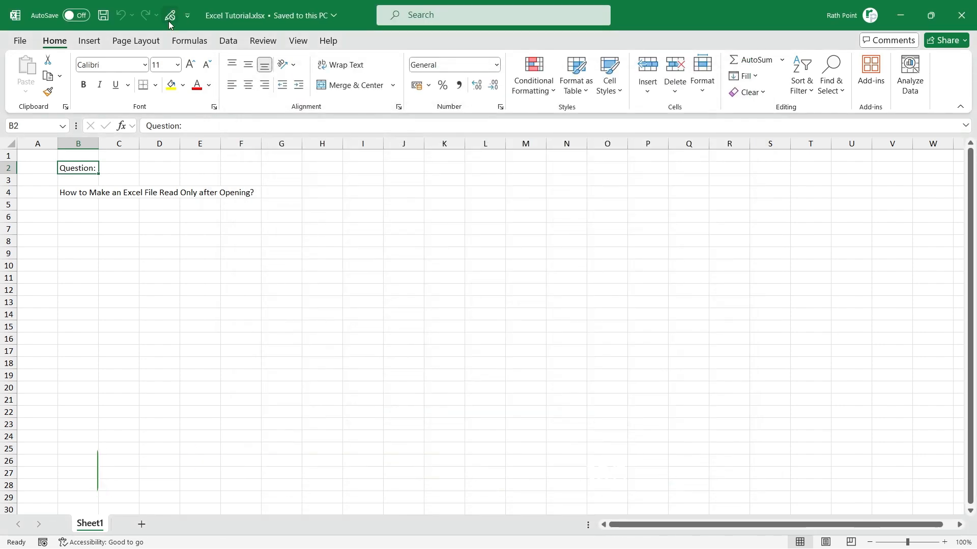
mouse_move(169, 14)
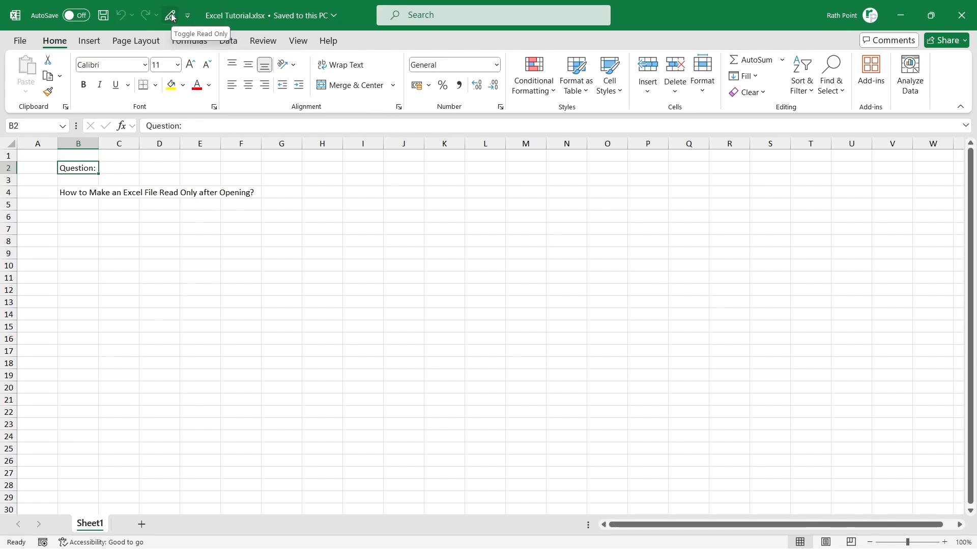
Step: Switch Excel Tutorial.xlsx to read-only with the Toggle Read Only toolbar button
click(169, 15)
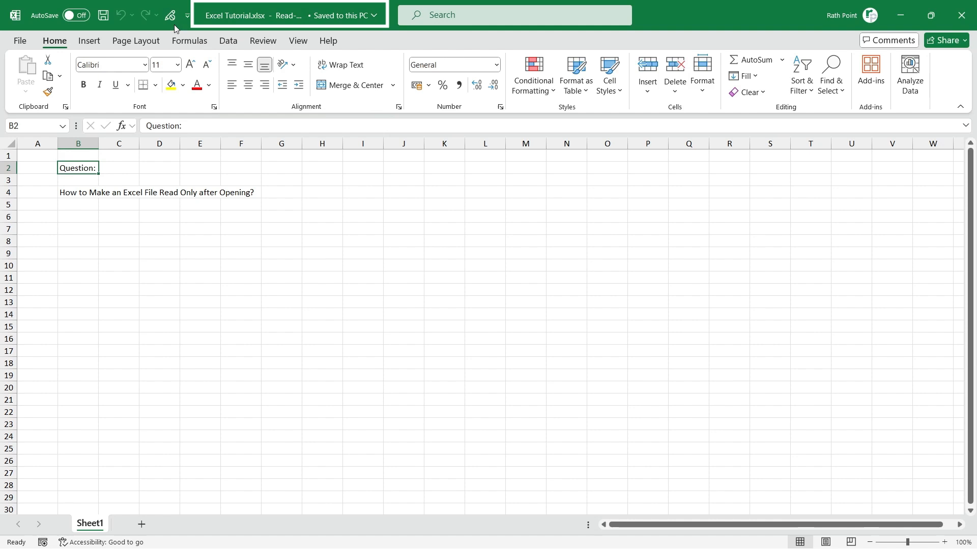
mouse_move(169, 14)
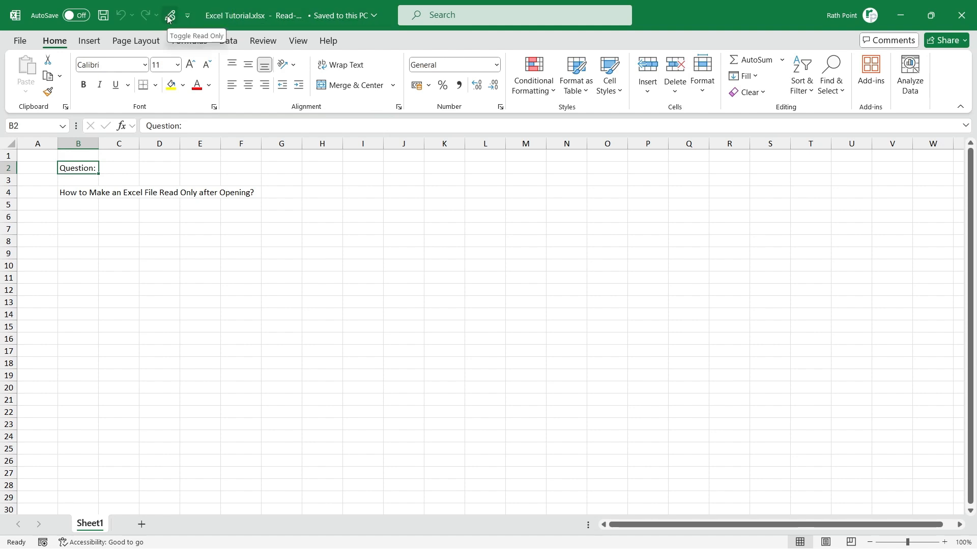
Step: Toggle Excel Tutorial.xlsx back out of read-only with the same toolbar button
click(169, 15)
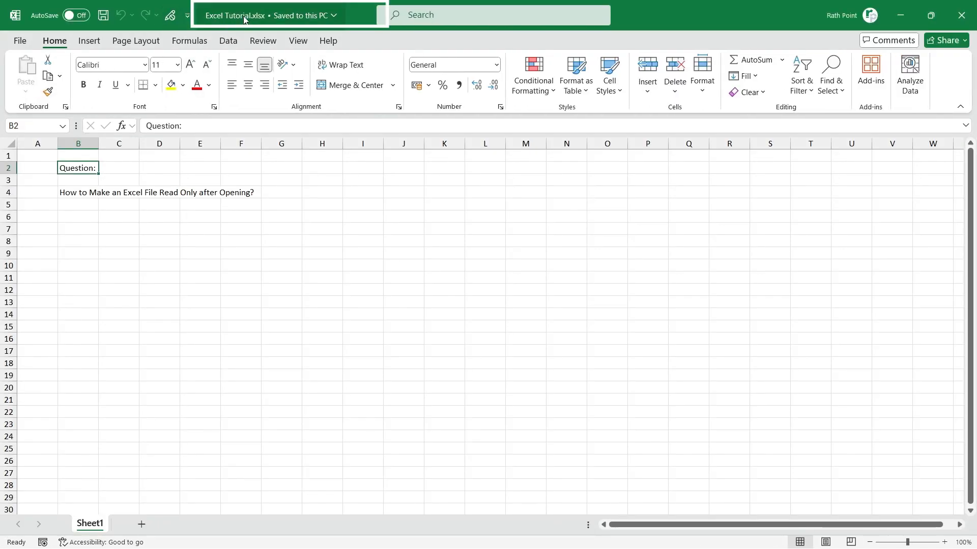